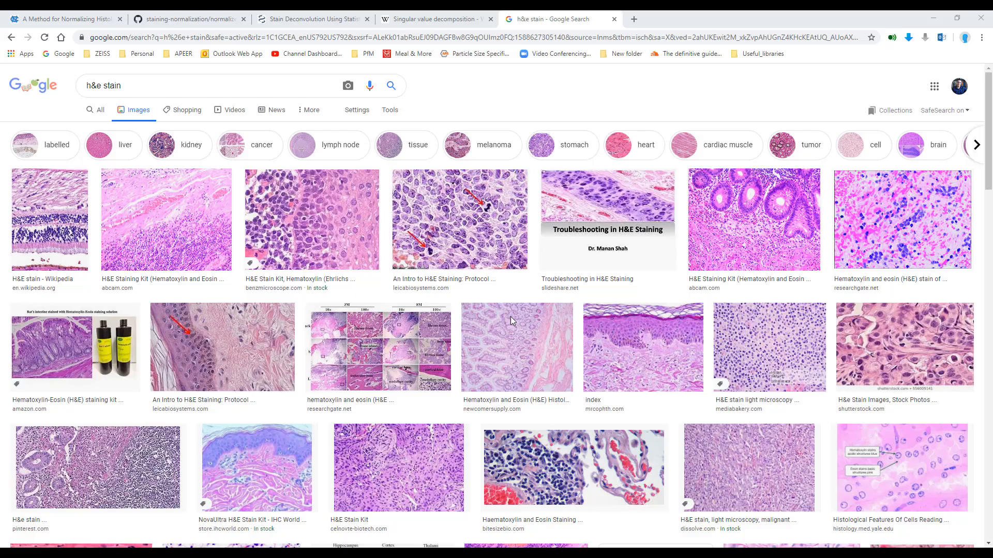
mouse_move(558, 116)
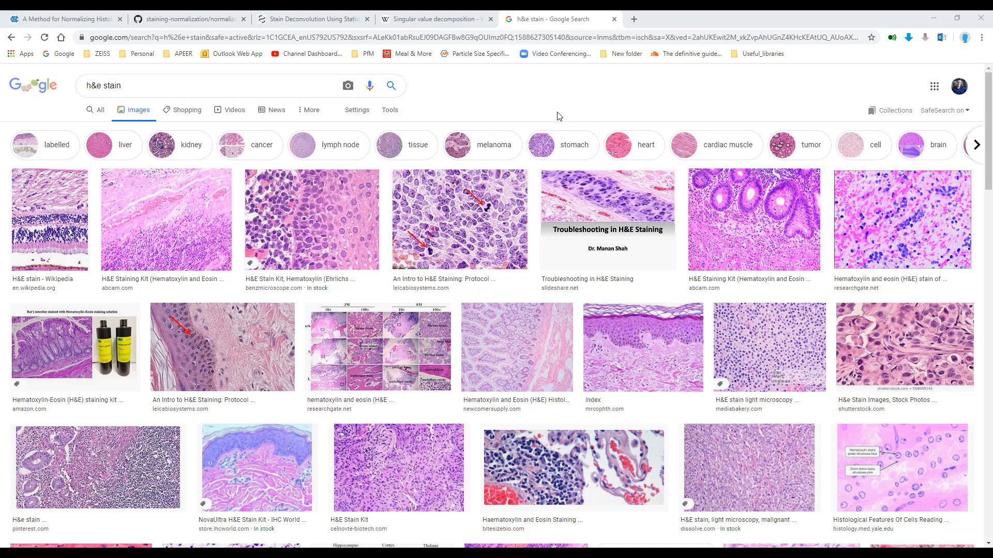
Scroll down through the page currently open in Chrome.
scroll(down, 3)
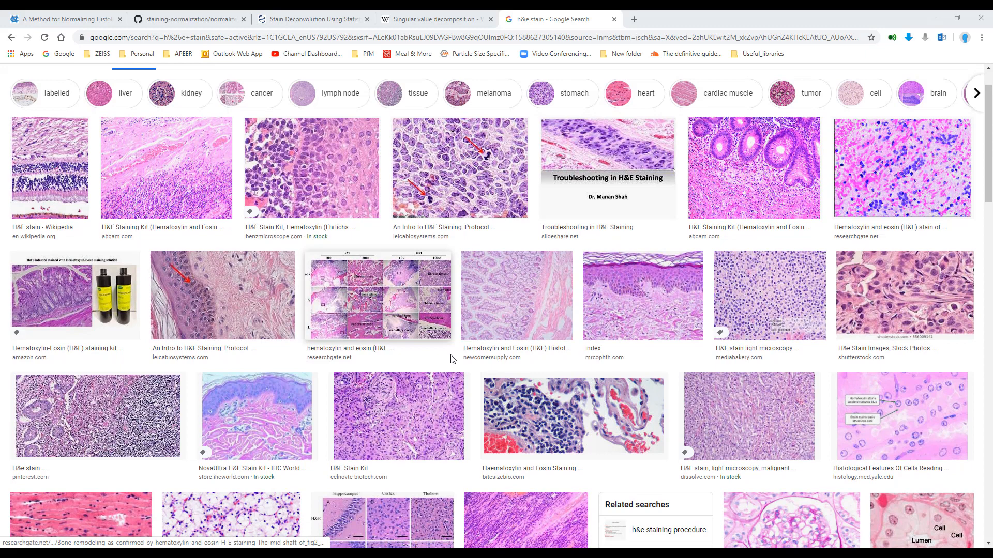
scroll(down, 3)
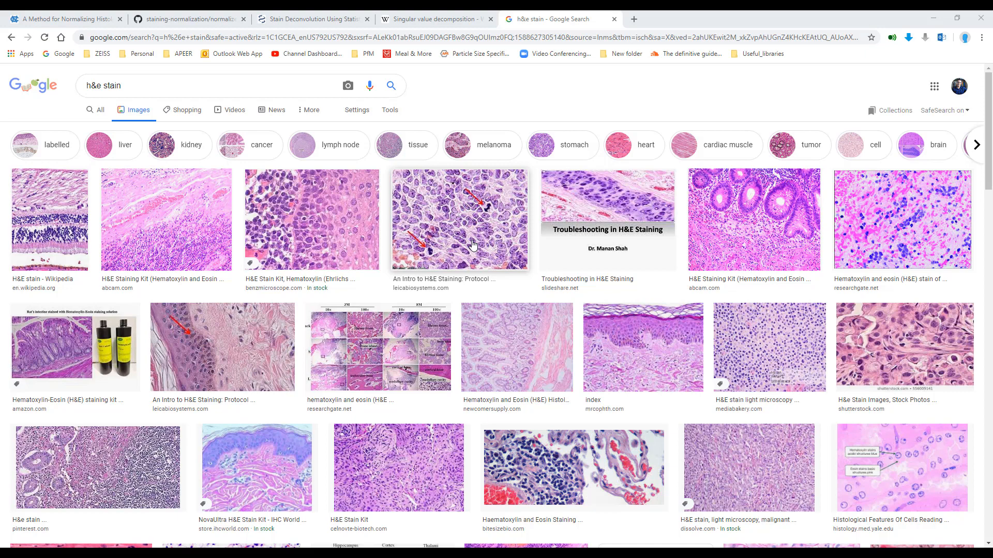
mouse_move(533, 292)
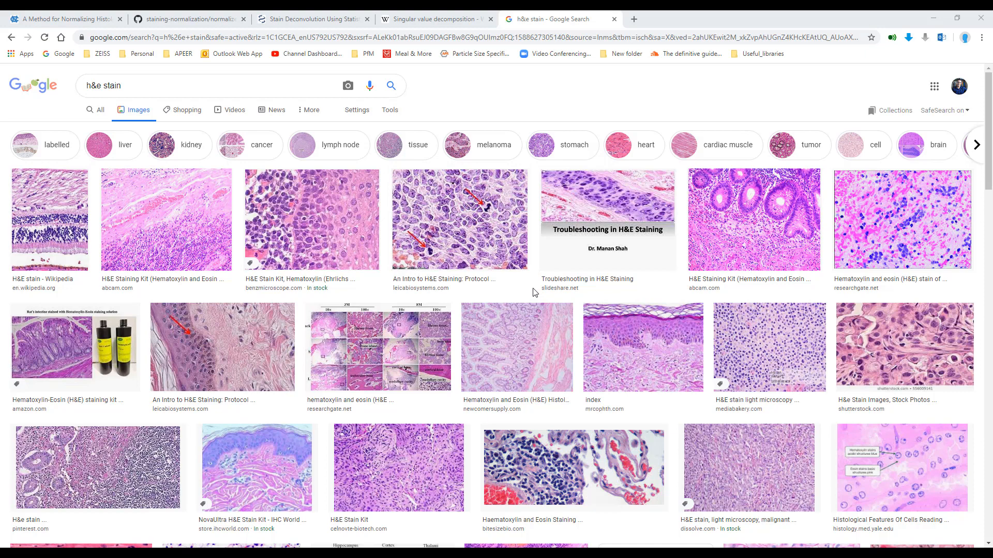
mouse_move(527, 347)
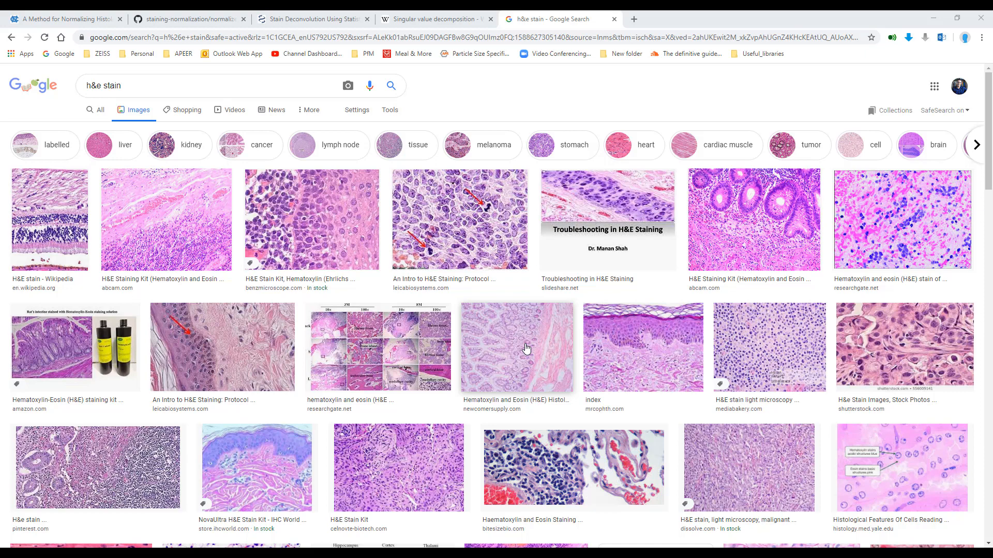
scroll(down, 3)
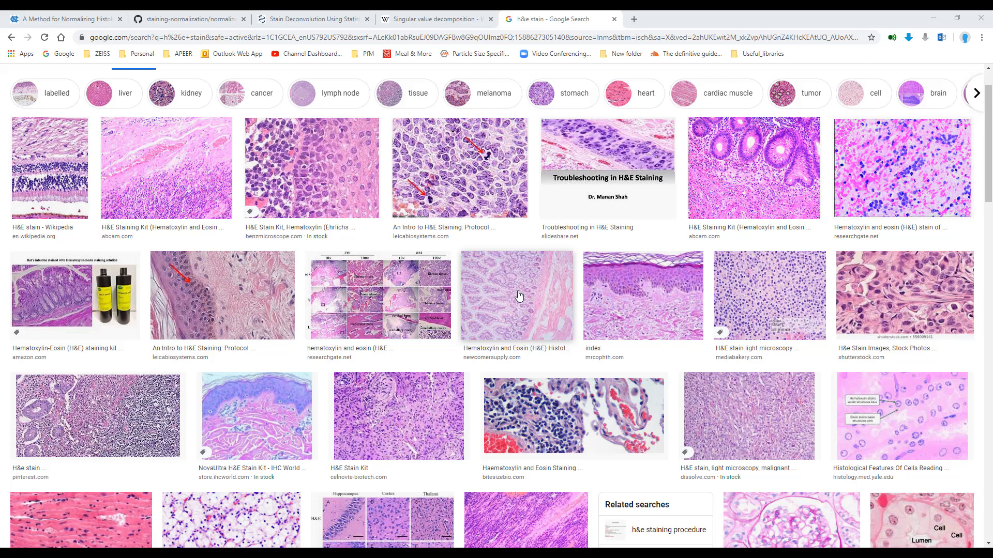
mouse_move(544, 299)
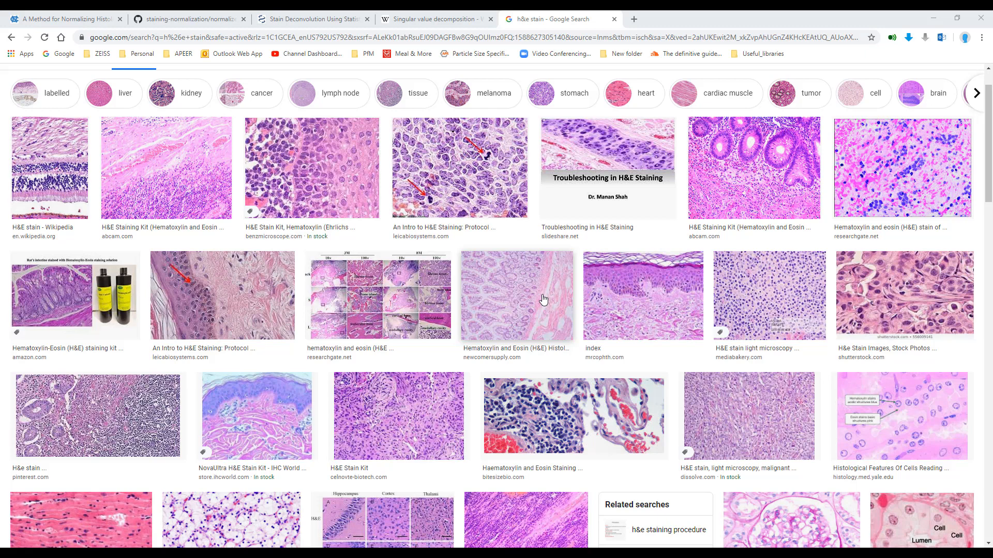
mouse_move(502, 308)
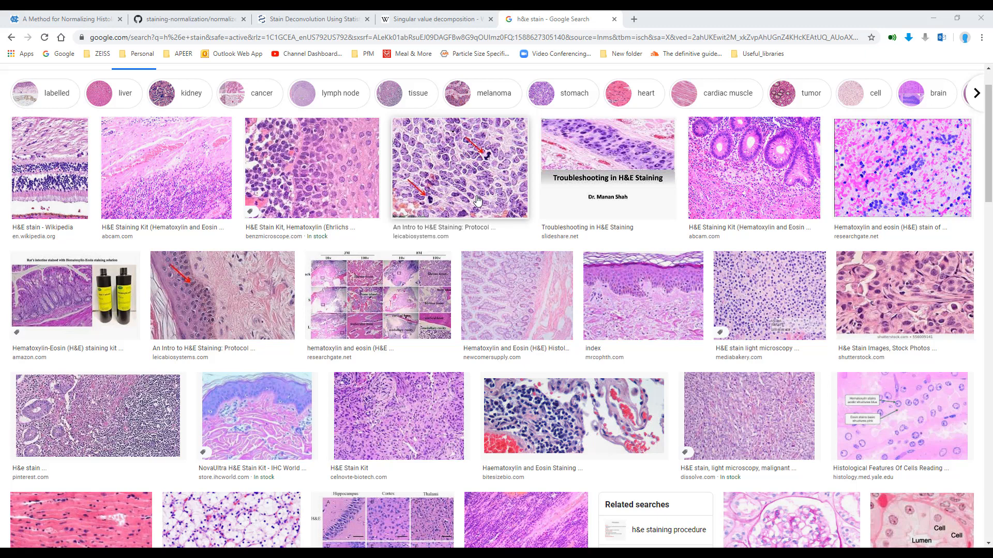
mouse_move(418, 178)
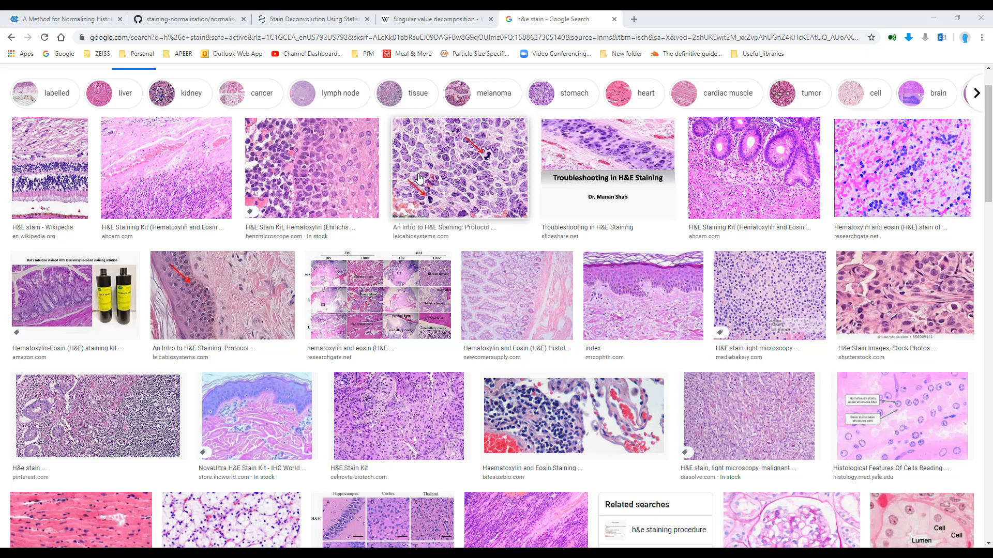
mouse_move(511, 200)
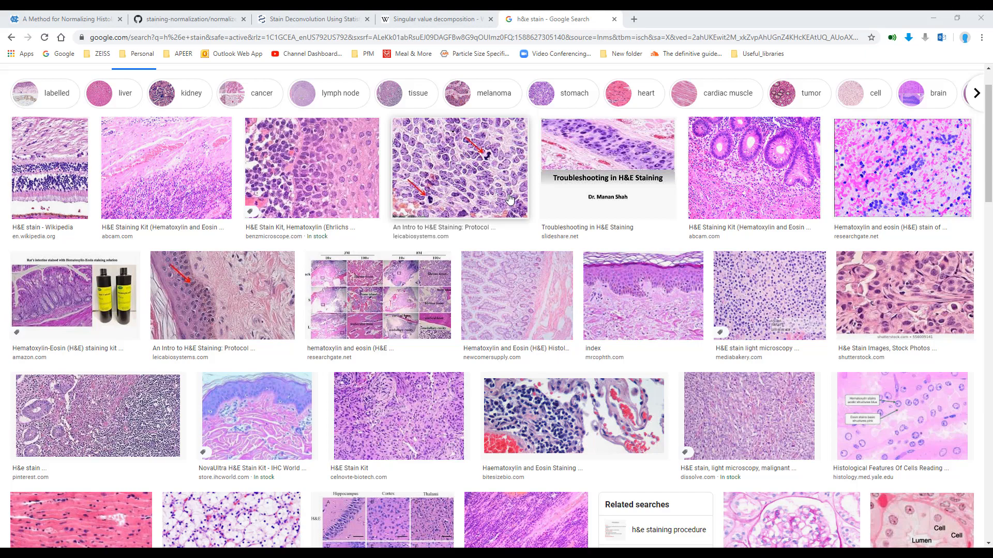
scroll(down, 3)
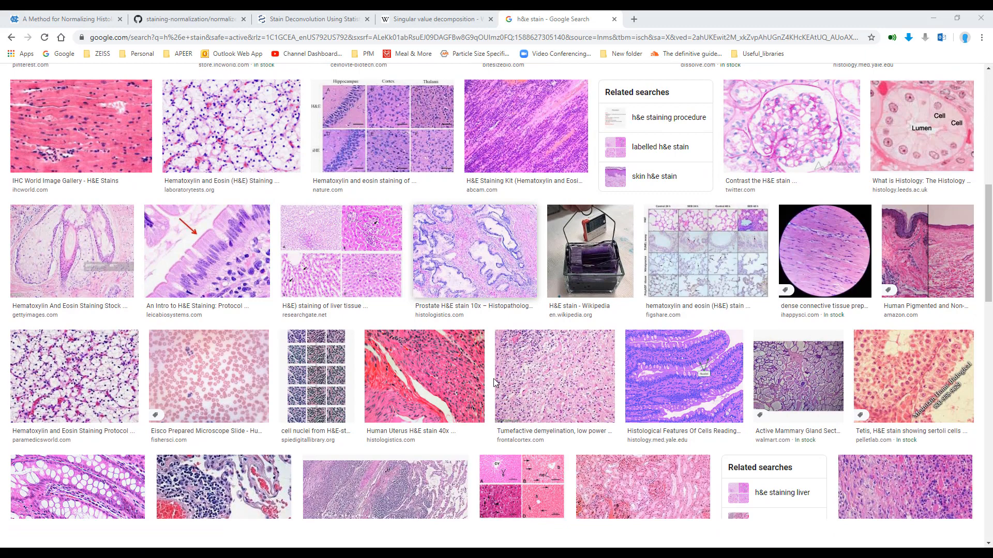
scroll(down, 3)
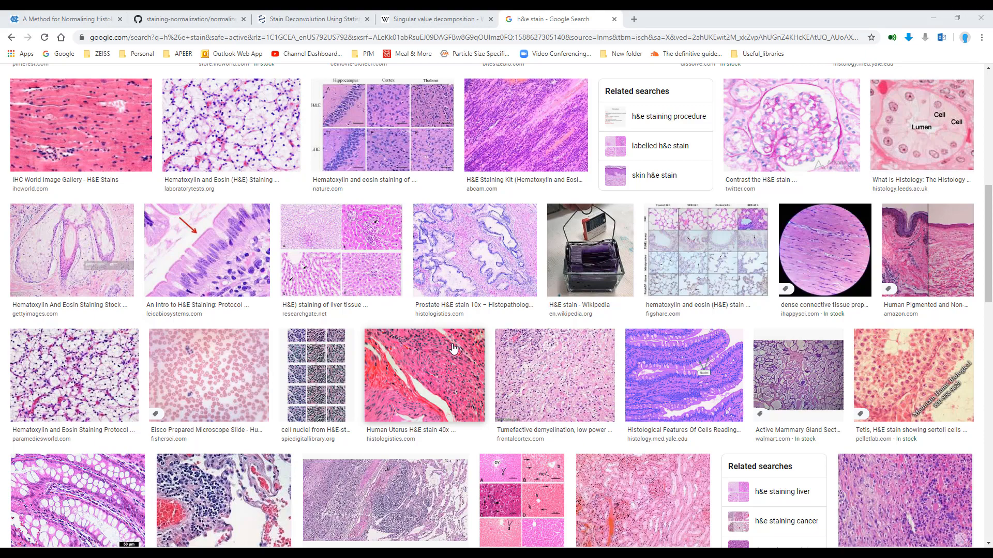
scroll(down, 3)
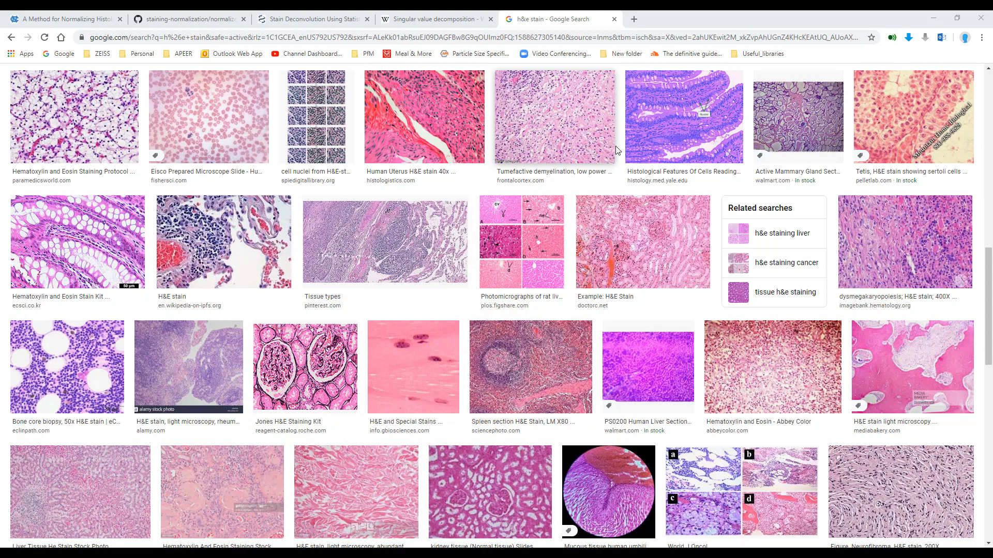
scroll(down, 3)
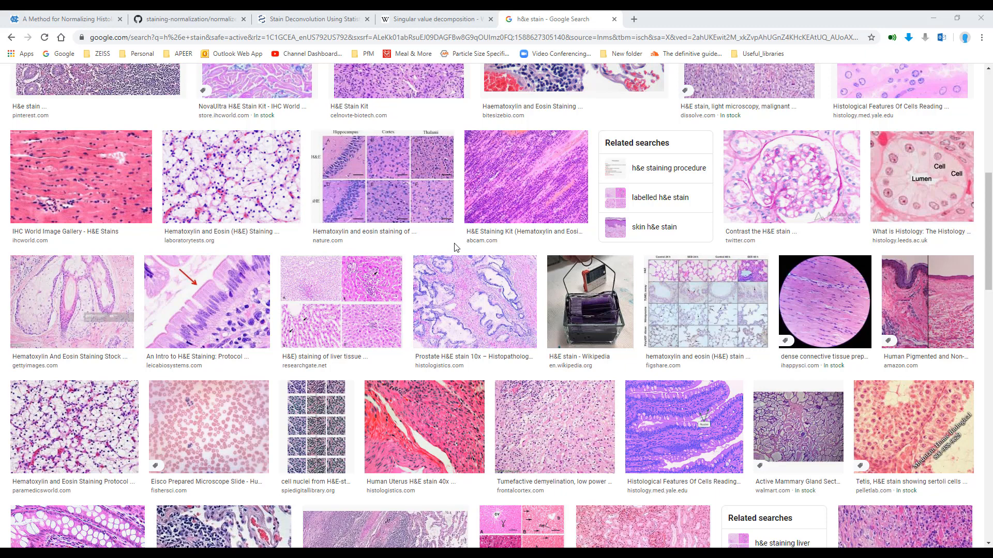
mouse_move(553, 440)
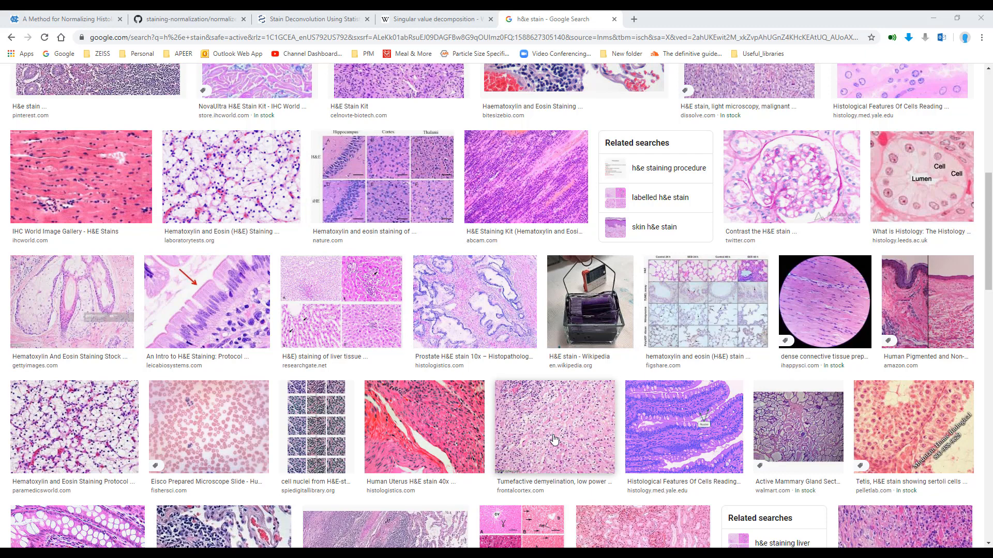
scroll(down, 3)
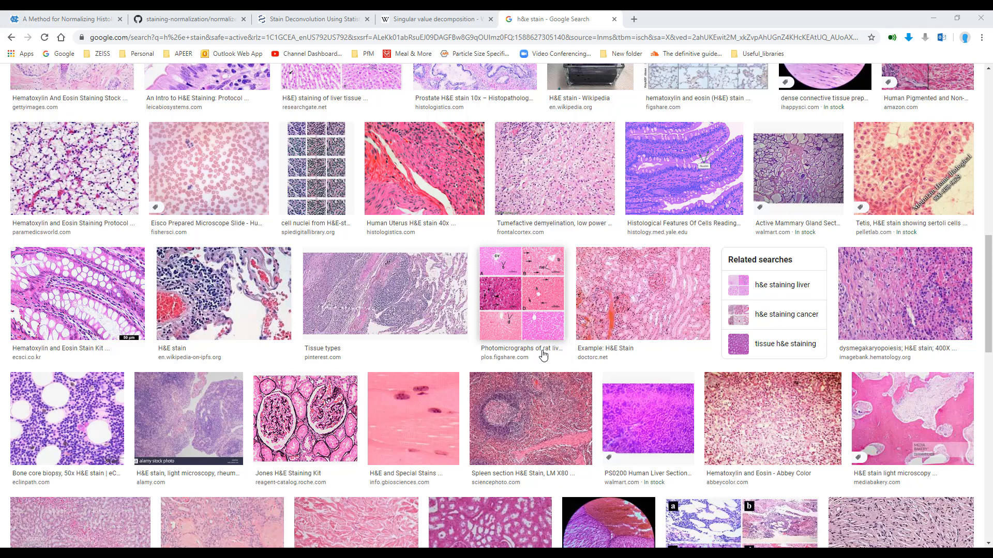
scroll(down, 3)
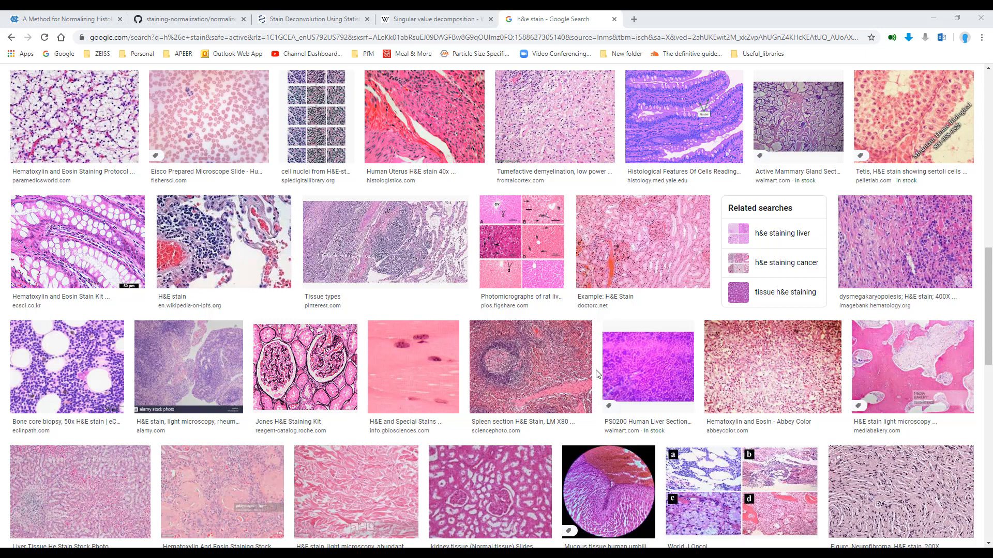
mouse_move(468, 307)
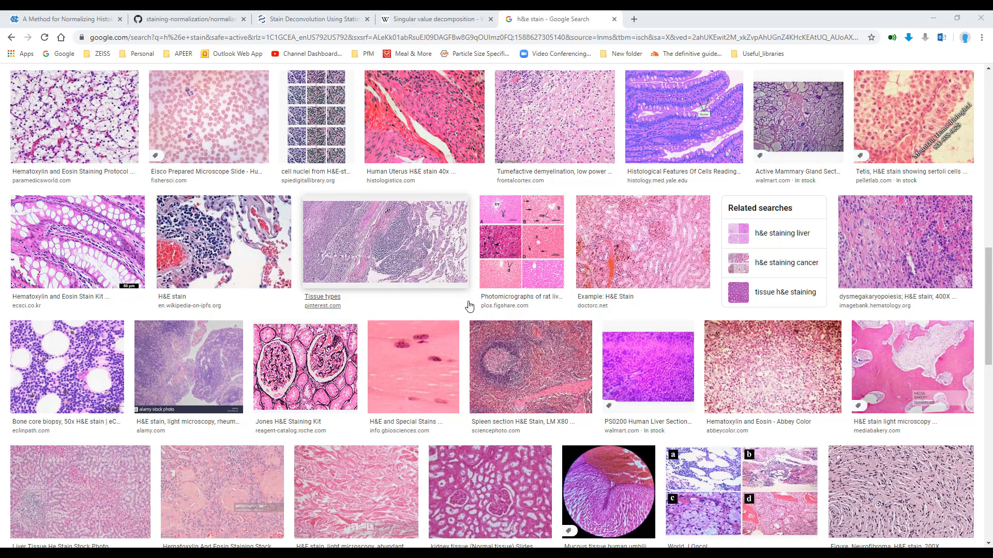
mouse_move(475, 281)
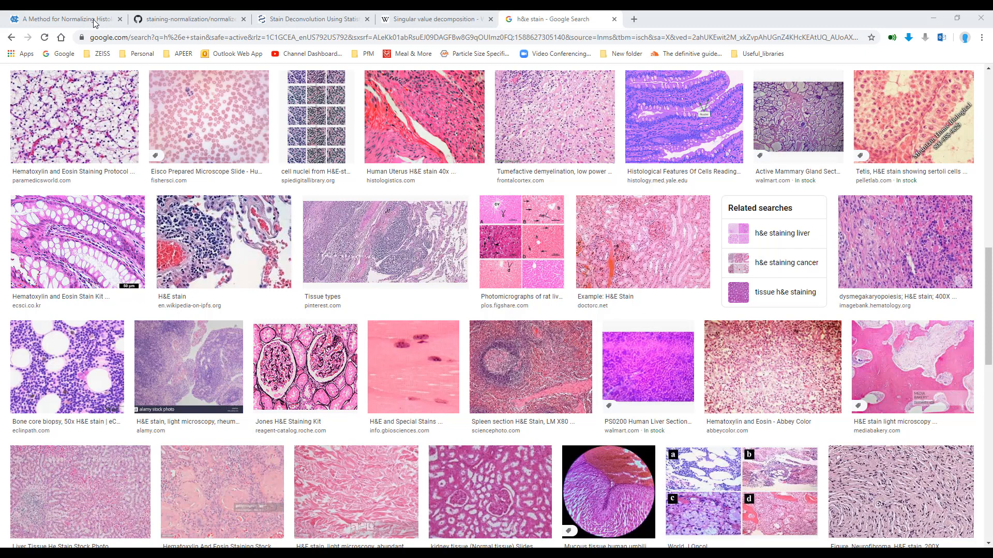
Bring up the macenko2009.pdf paper and scroll down to Algorithm 1.
click(63, 18)
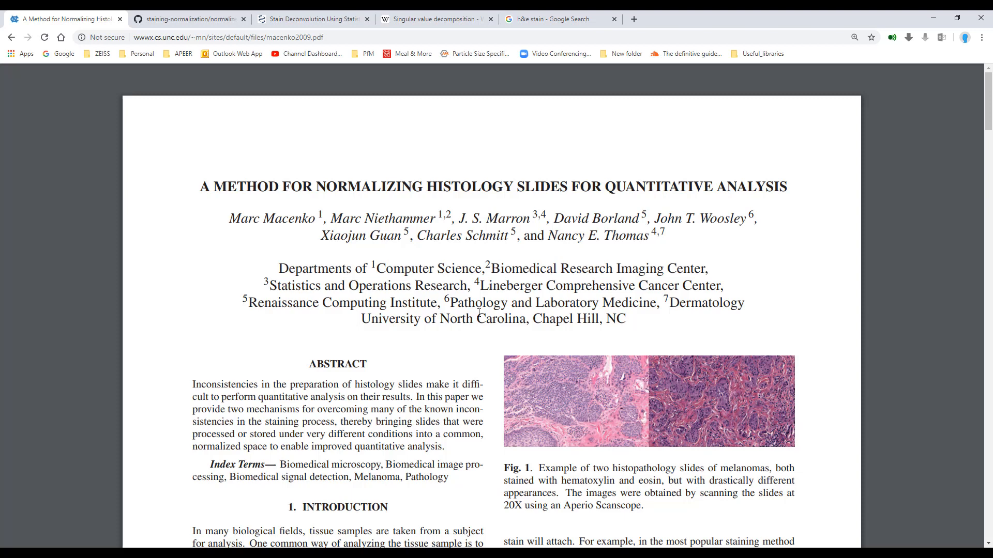
scroll(down, 3)
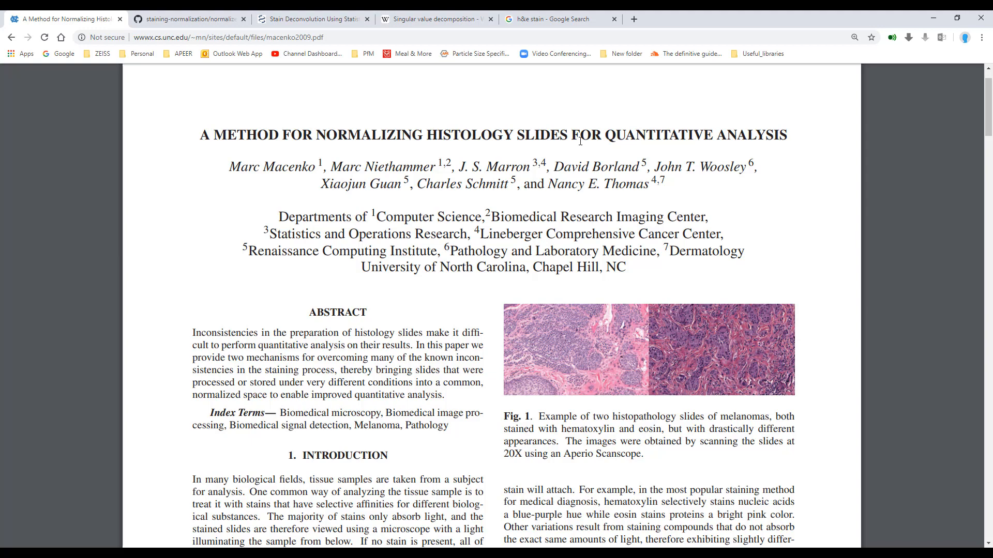
scroll(down, 3)
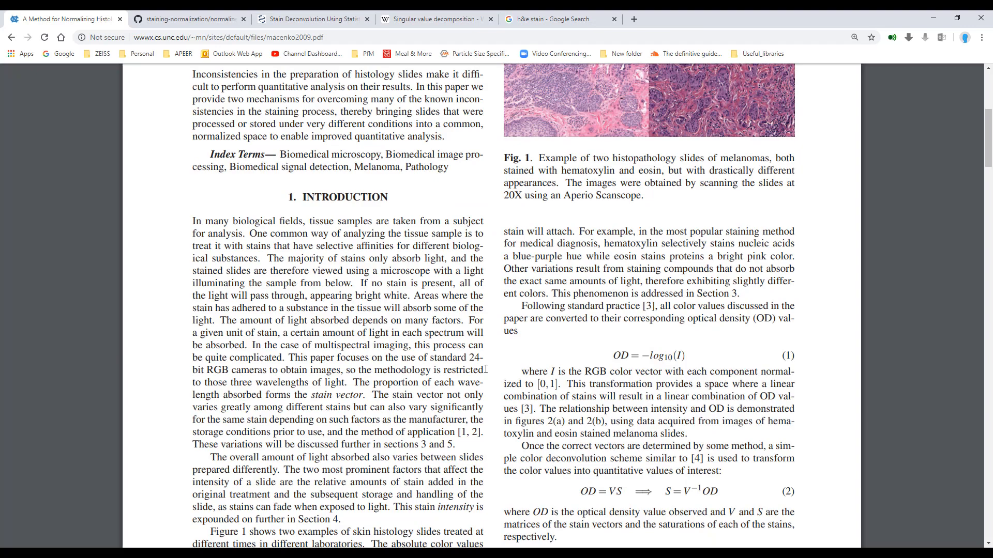
scroll(down, 3)
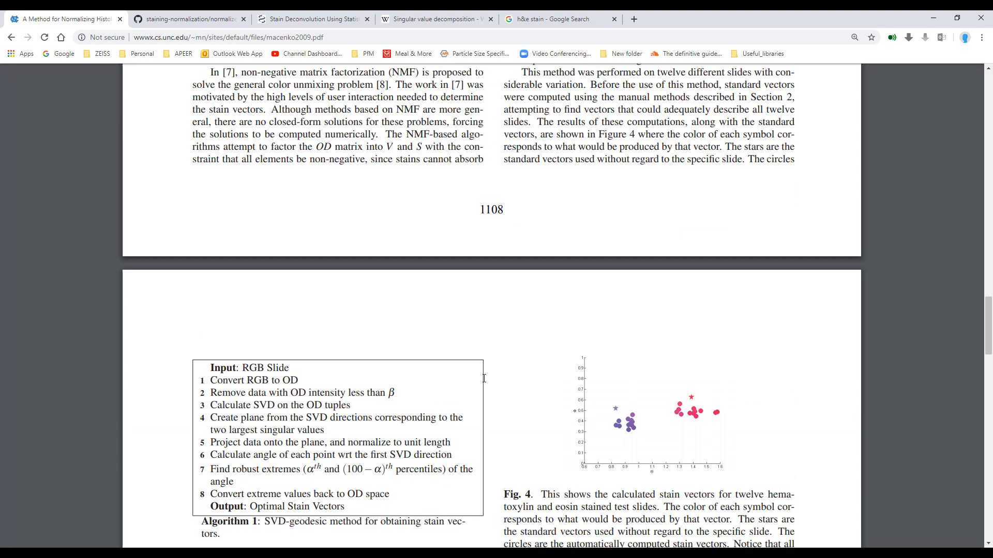
View the normalizeStaining.m MATLAB code from its top, then move to the Wikipedia tab.
click(187, 18)
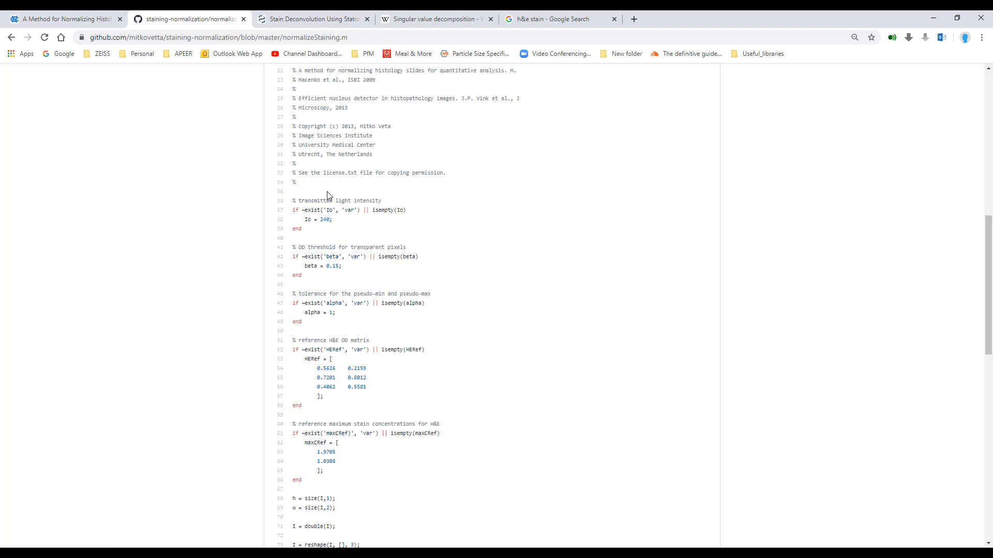
scroll(up, 3)
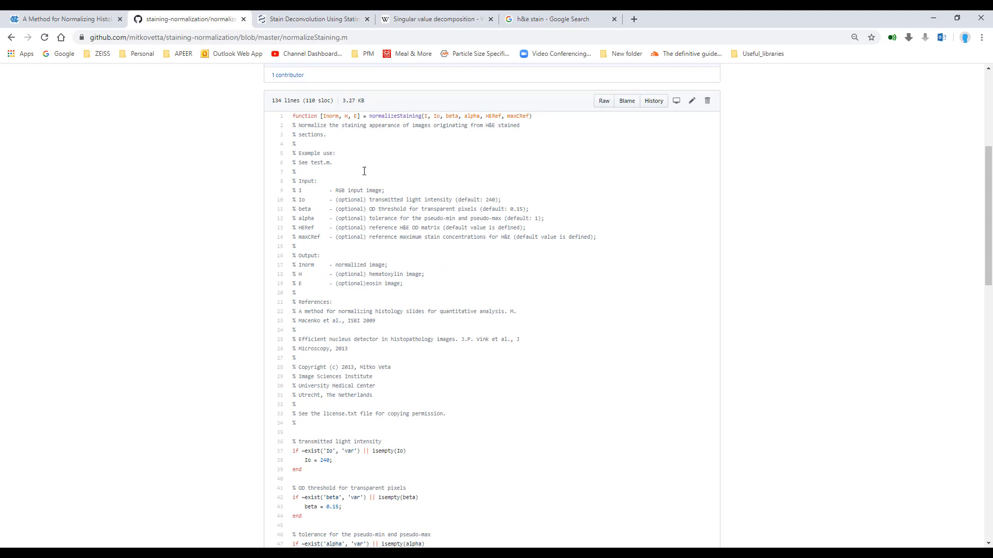
click(310, 19)
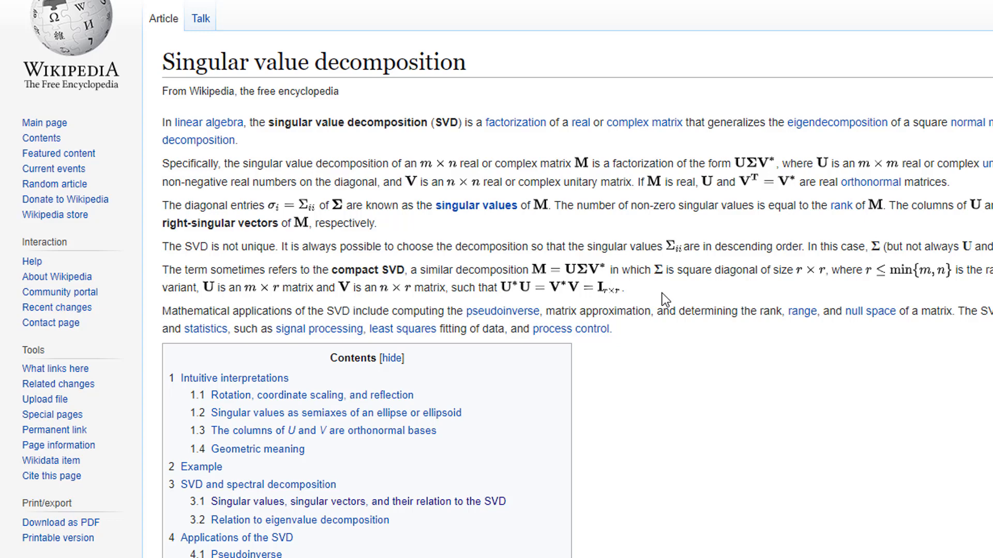
mouse_move(282, 146)
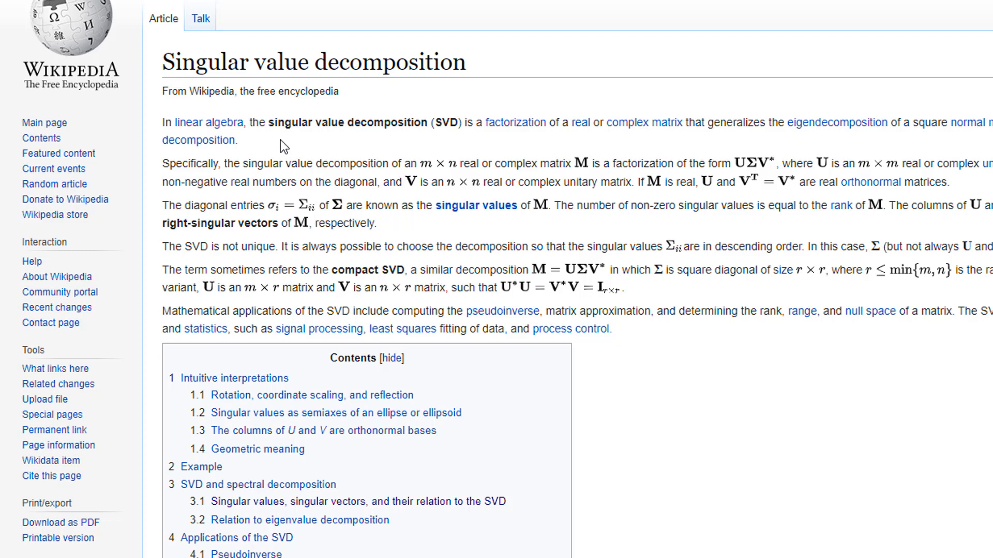
Bring up the 'Singular value decomposition' Wikipedia tab.
click(310, 18)
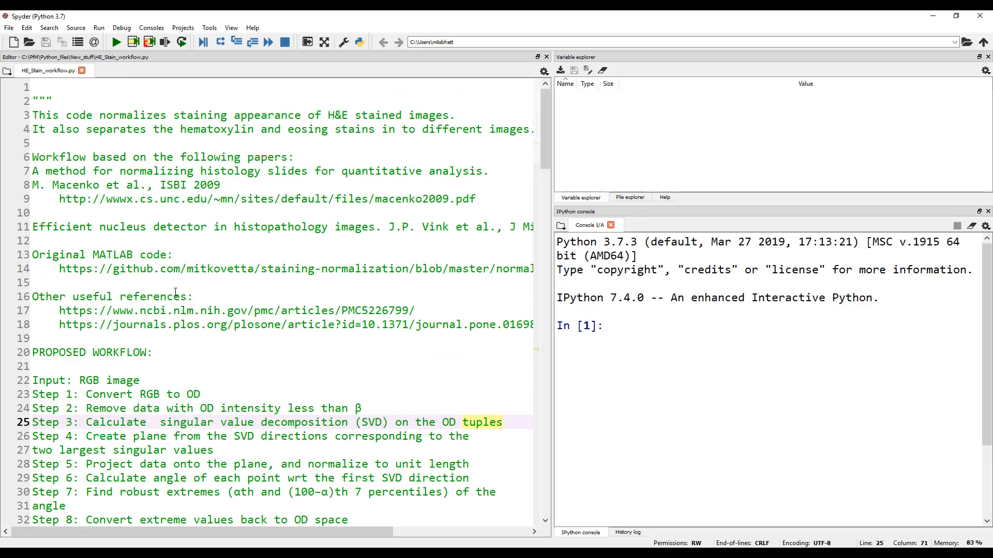
Scroll past the docstring to the imports, image reading and Io/alpha/beta parameters.
scroll(down, 3)
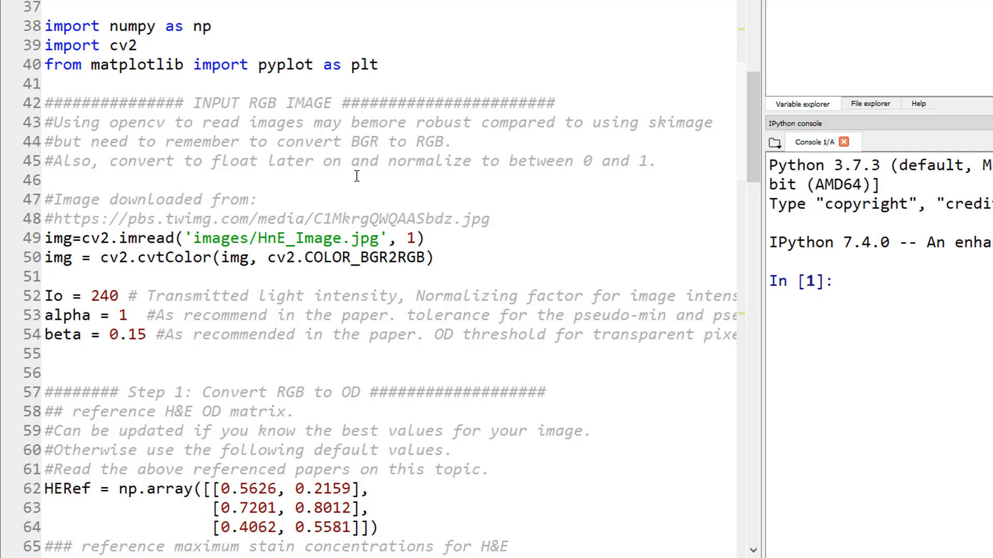
scroll(down, 3)
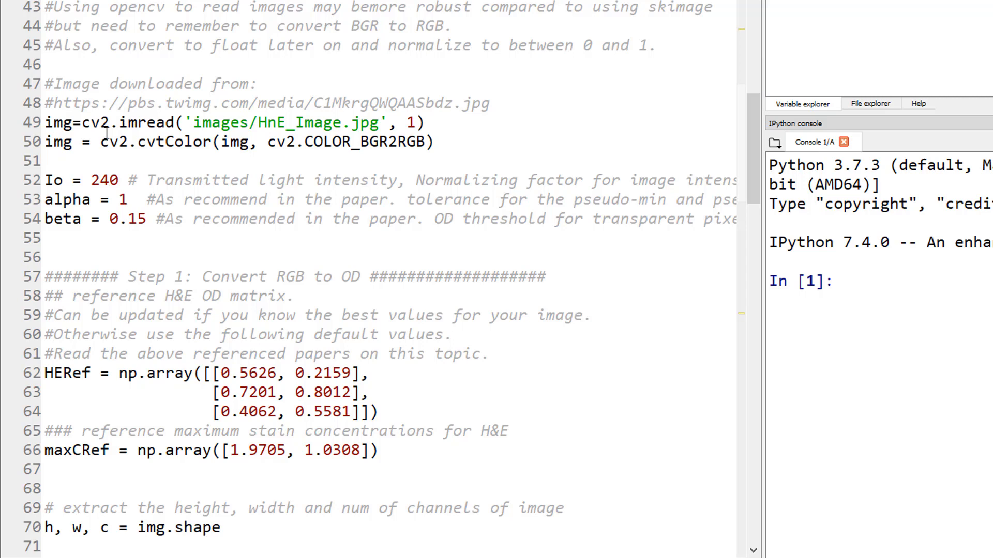
mouse_move(166, 99)
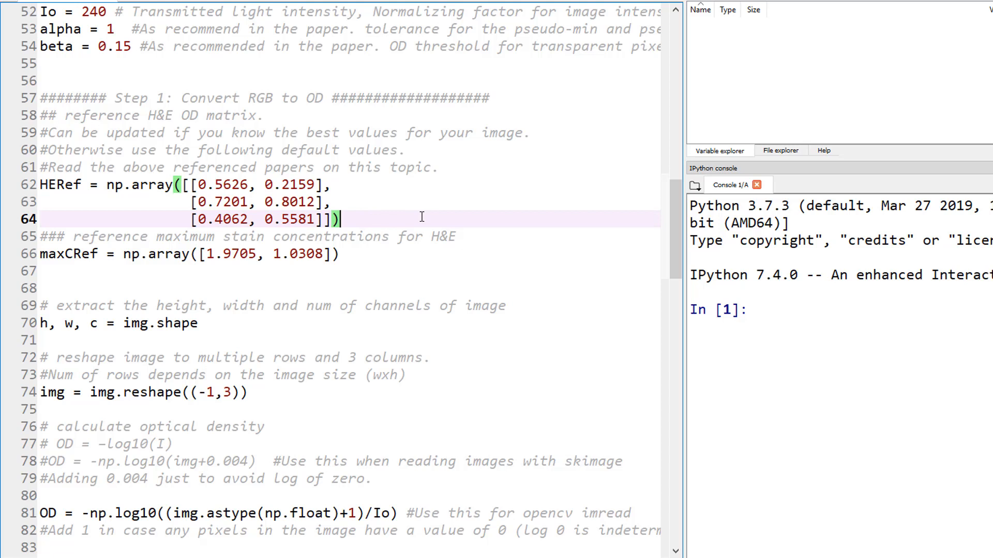
mouse_move(197, 245)
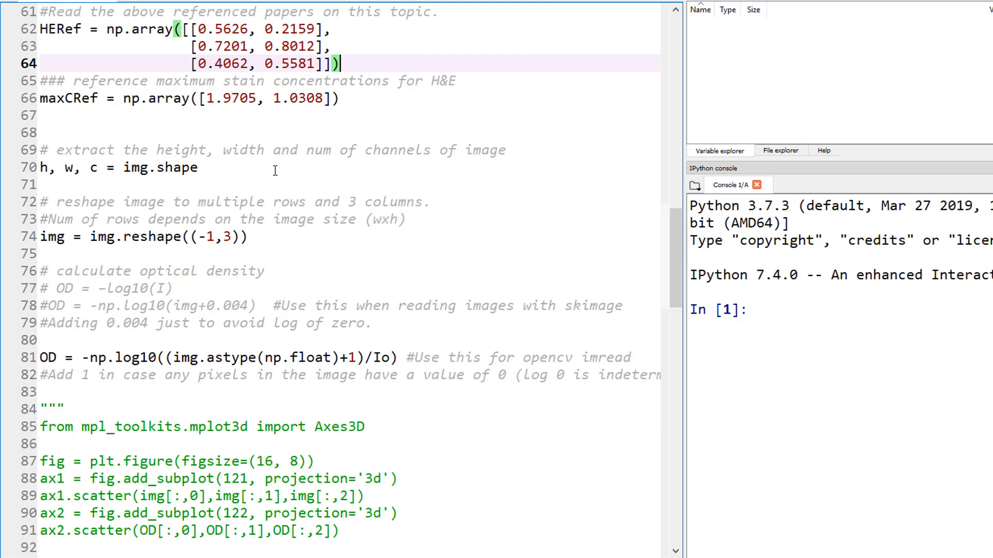
mouse_move(395, 191)
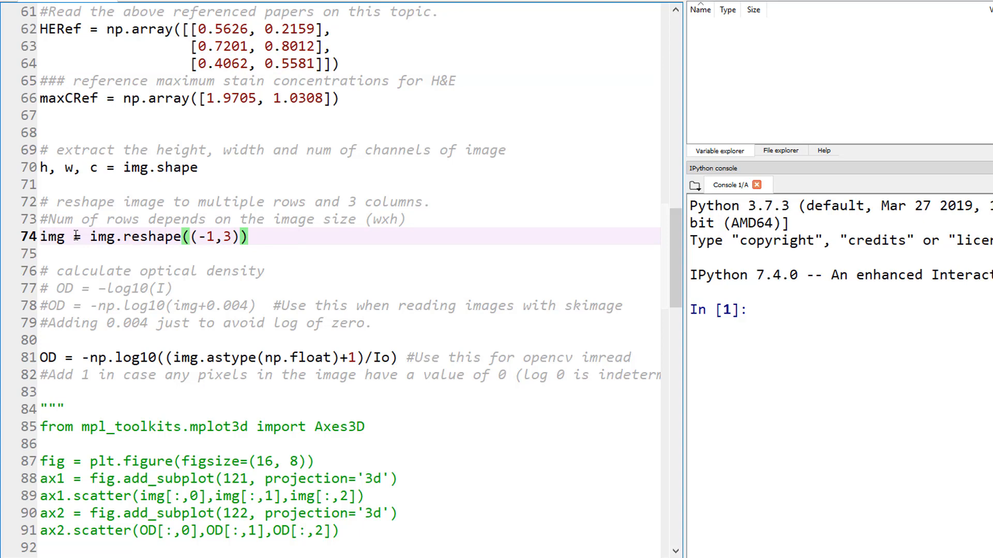
scroll(down, 3)
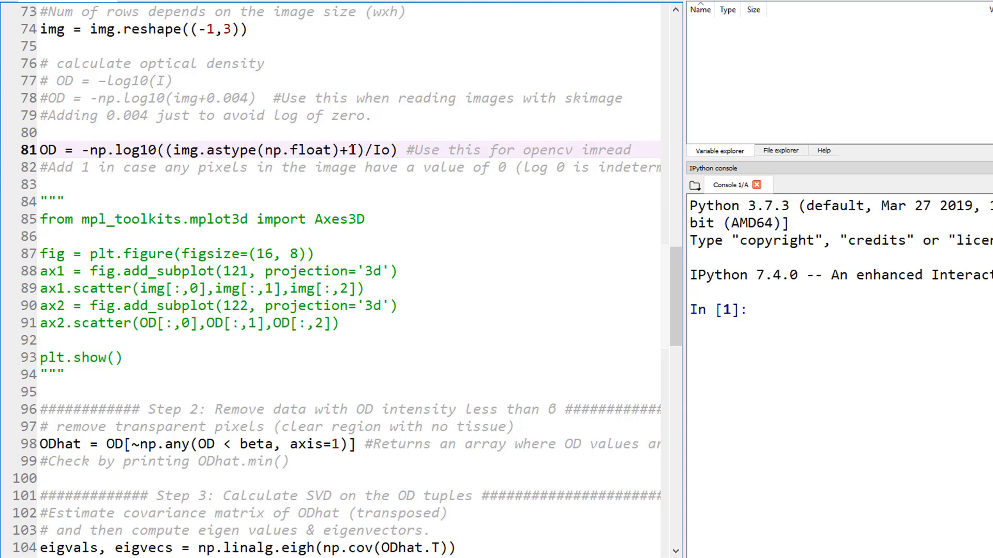
scroll(down, 3)
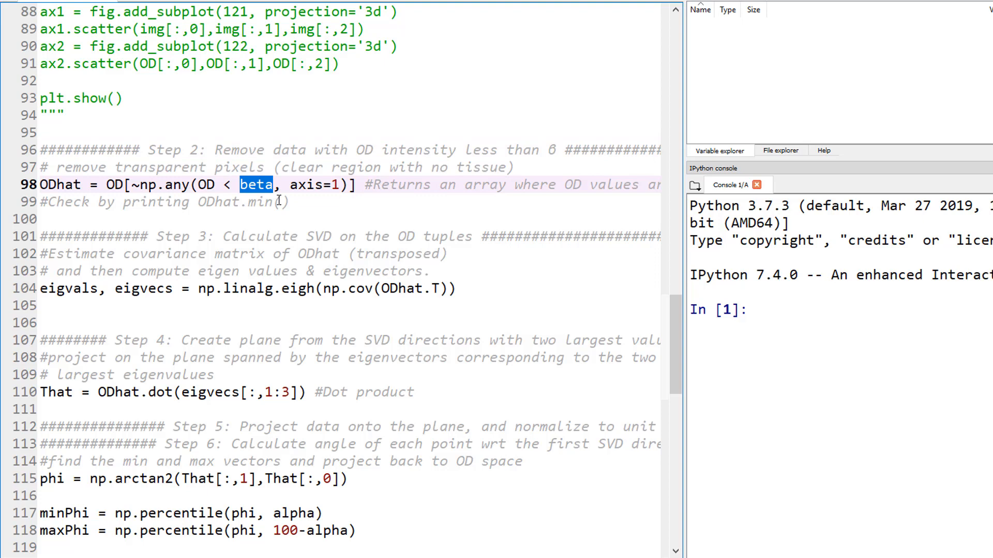
scroll(down, 3)
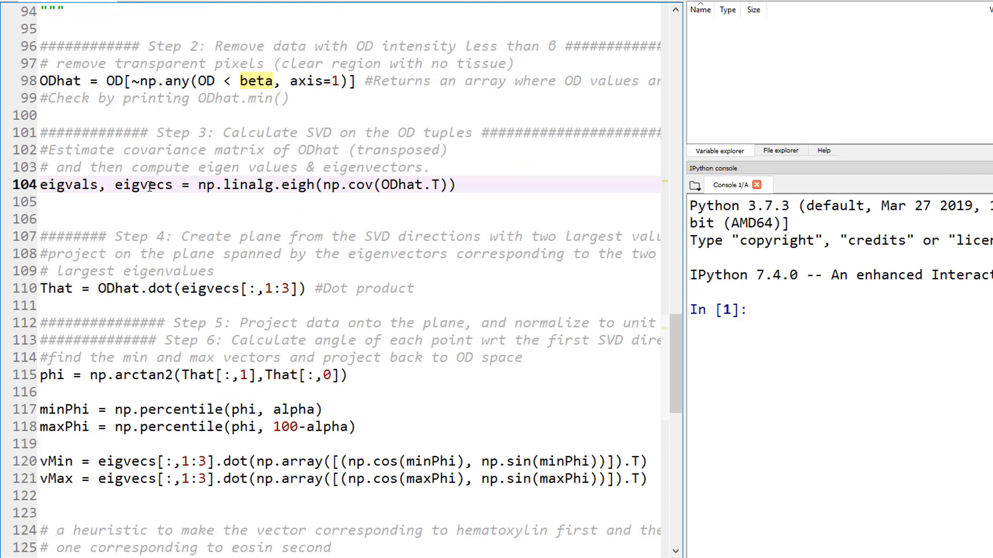
double_click(204, 184)
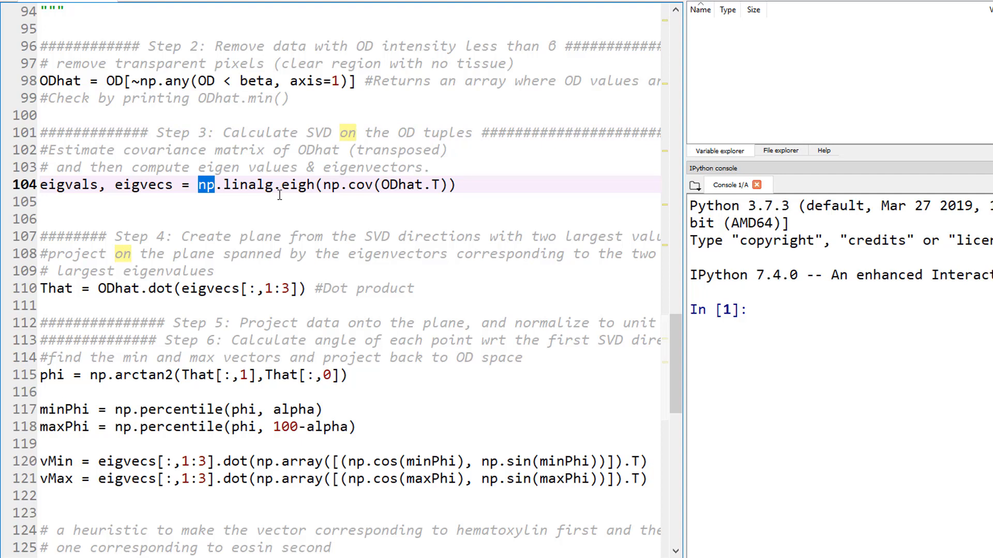
double_click(205, 184)
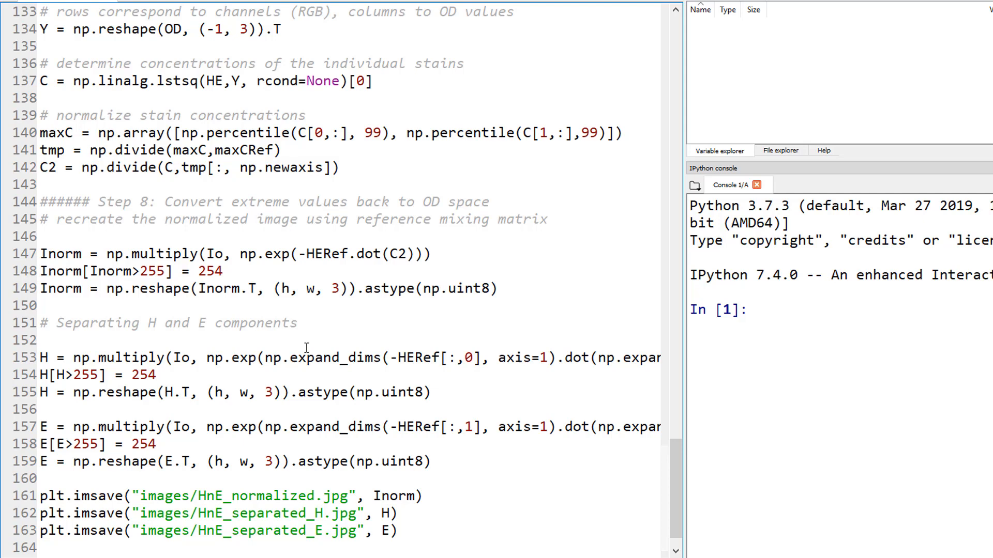
Scroll down the script and highlight every use of the H variable.
scroll(down, 3)
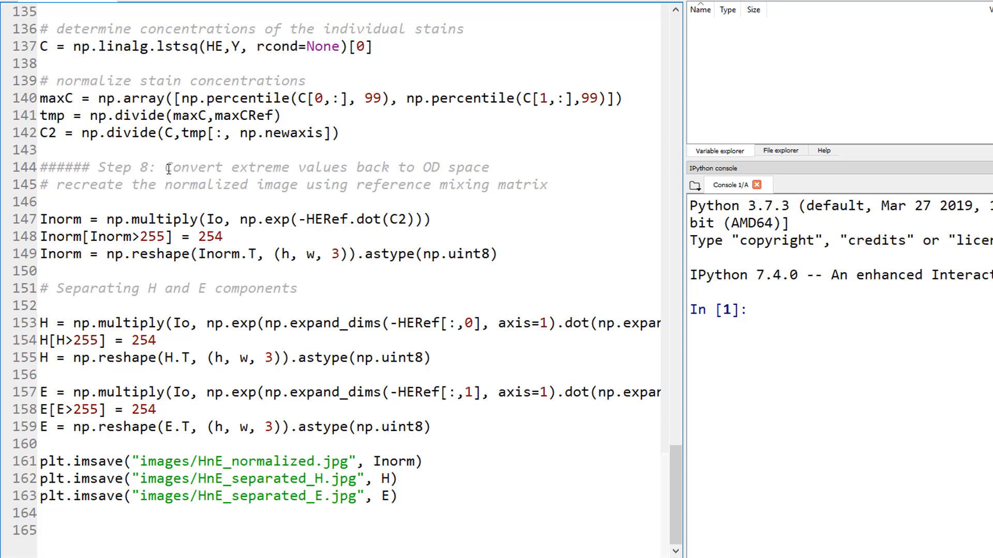
double_click(60, 254)
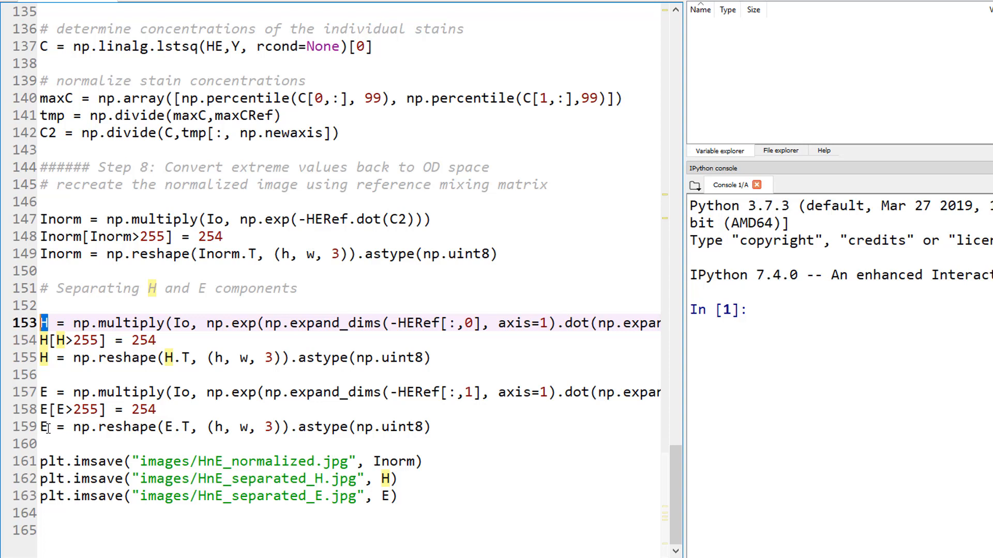
mouse_move(188, 468)
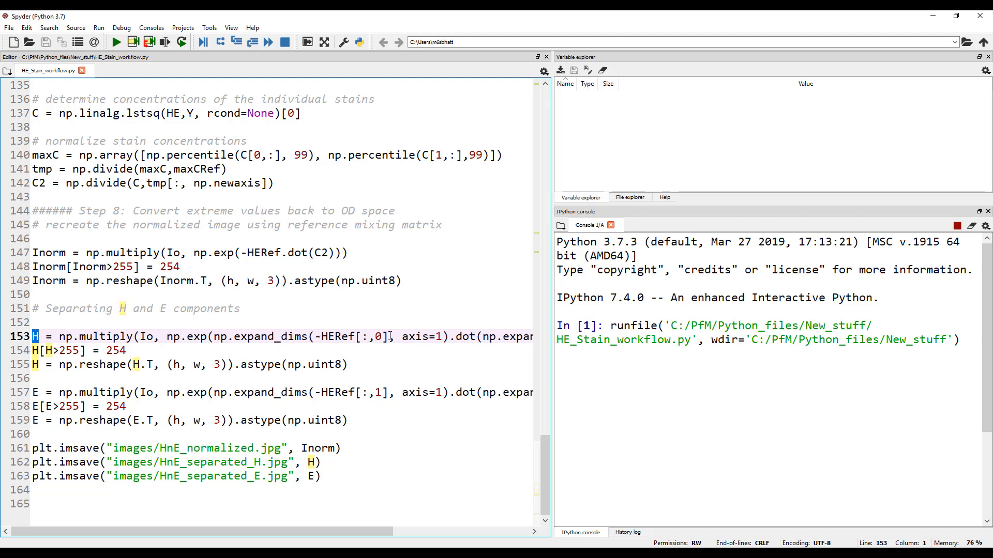
Check the finished run's results in Spyder and scroll through them.
click(115, 41)
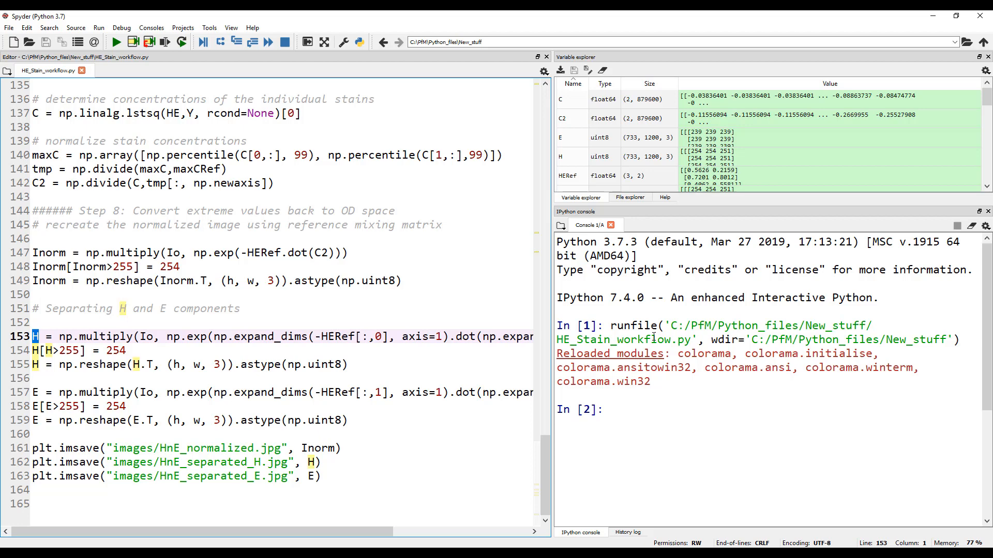
scroll(down, 3)
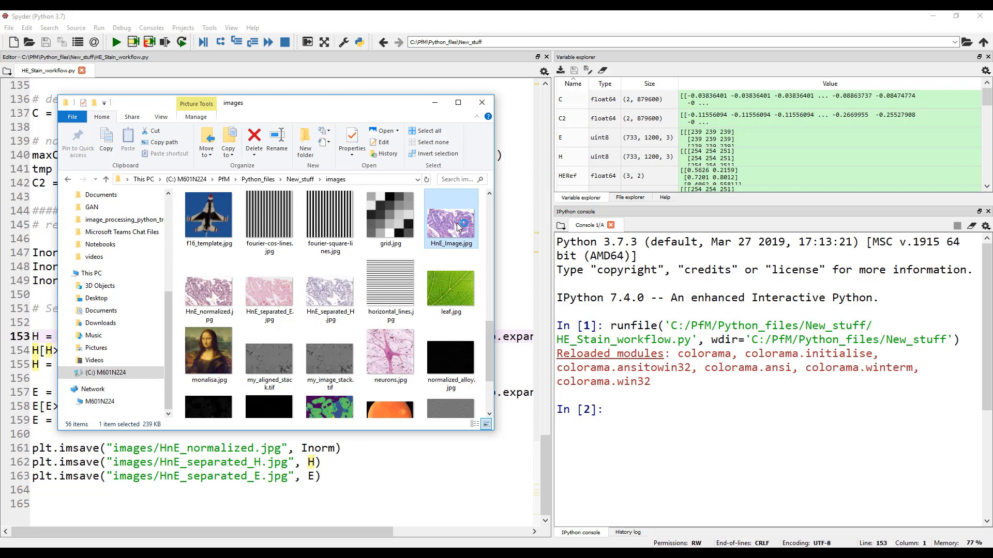
Open HnE_Image.jpg from File Explorer in Photos.
double_click(451, 215)
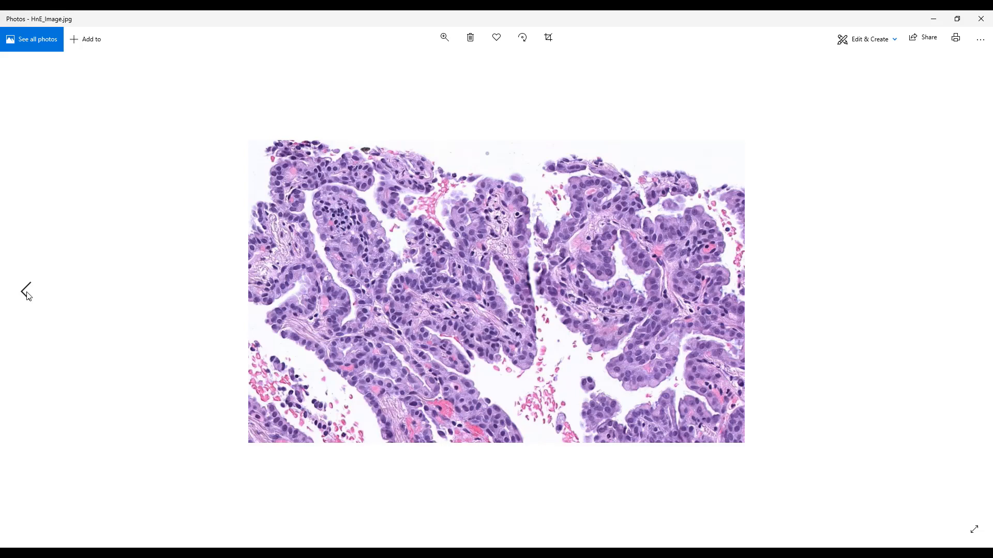
Step back in Photos to HnE_normalized.jpg.
click(26, 291)
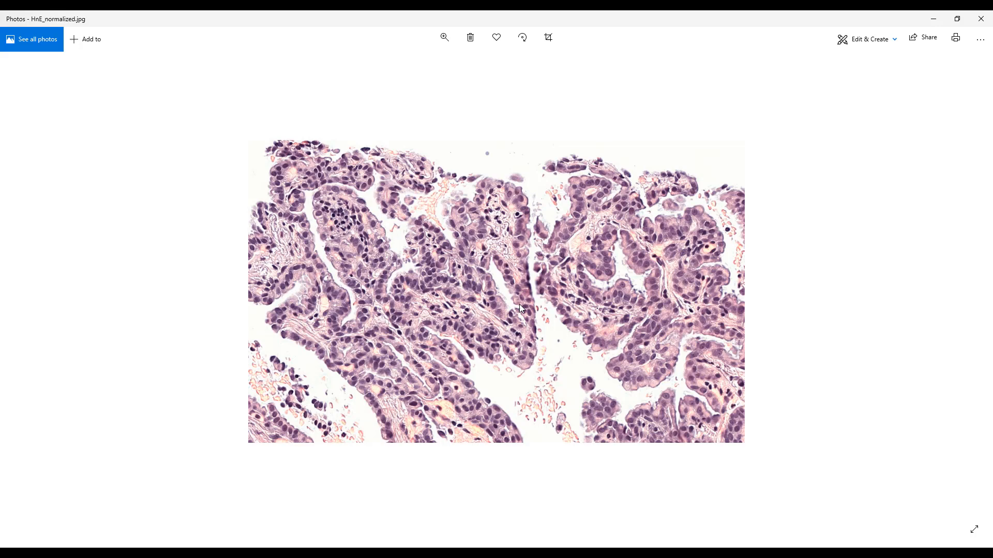
mouse_move(968, 292)
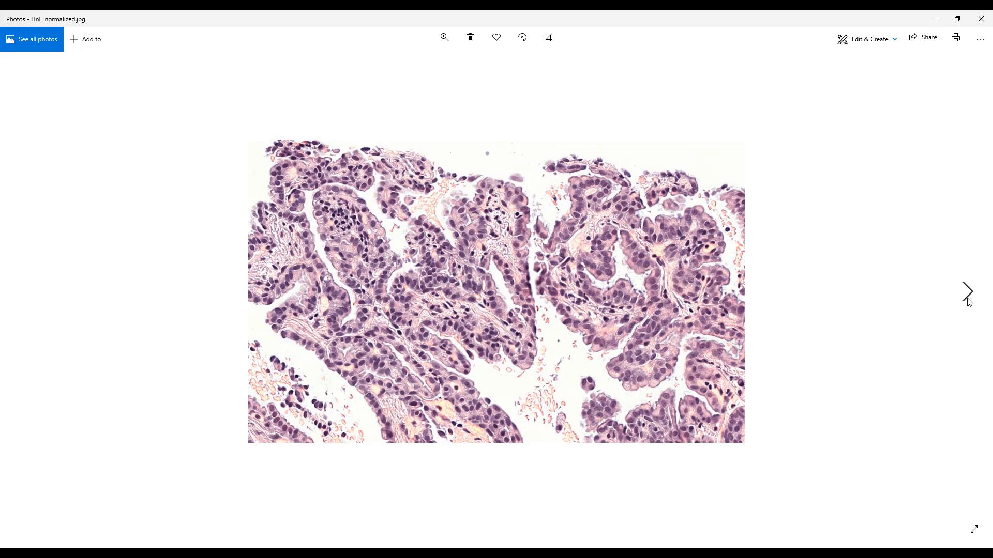
Step forward in Photos to the eosin-only HnE_separated_E.jpg.
click(967, 292)
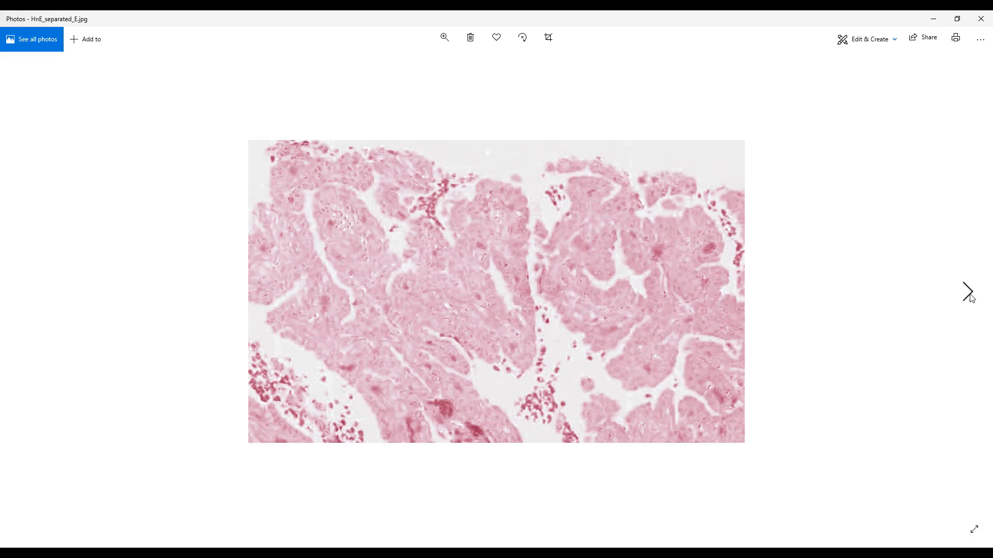
Step forward in Photos to the hematoxylin-only HnE_separated_H.jpg.
click(967, 292)
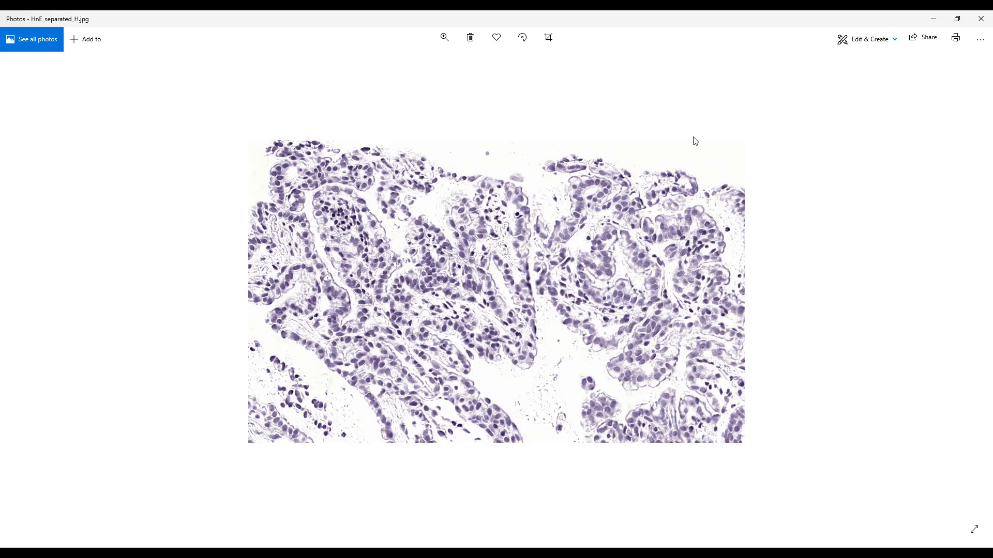
mouse_move(593, 315)
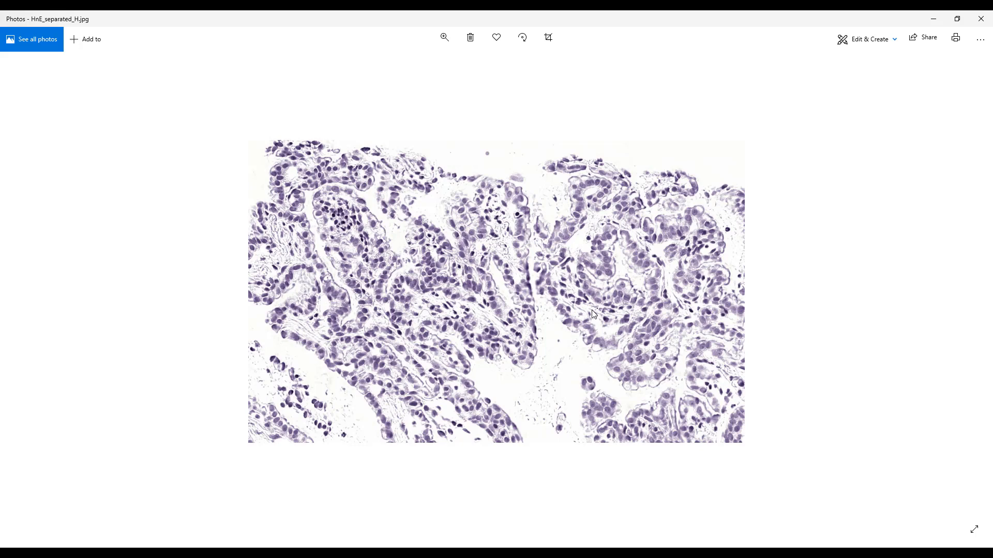
mouse_move(460, 333)
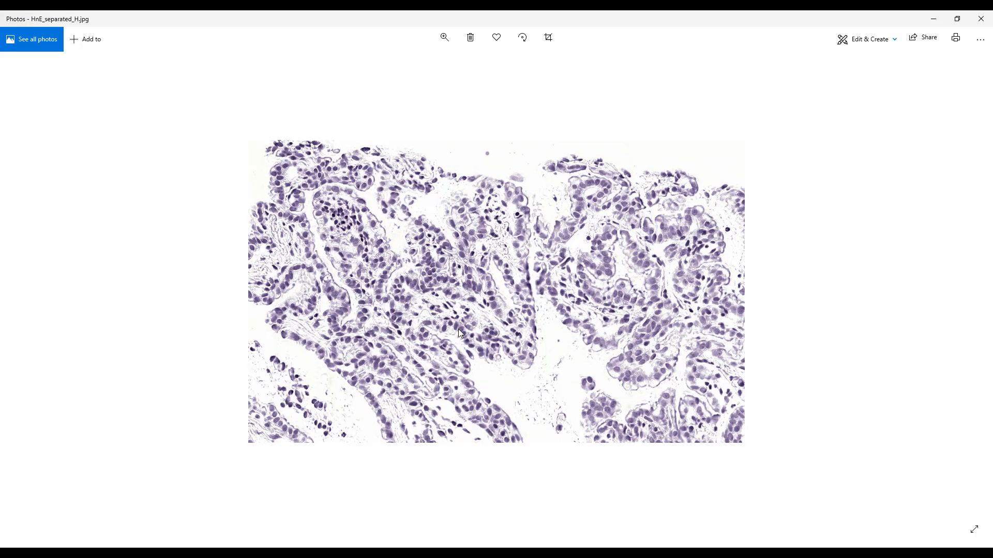
mouse_move(501, 382)
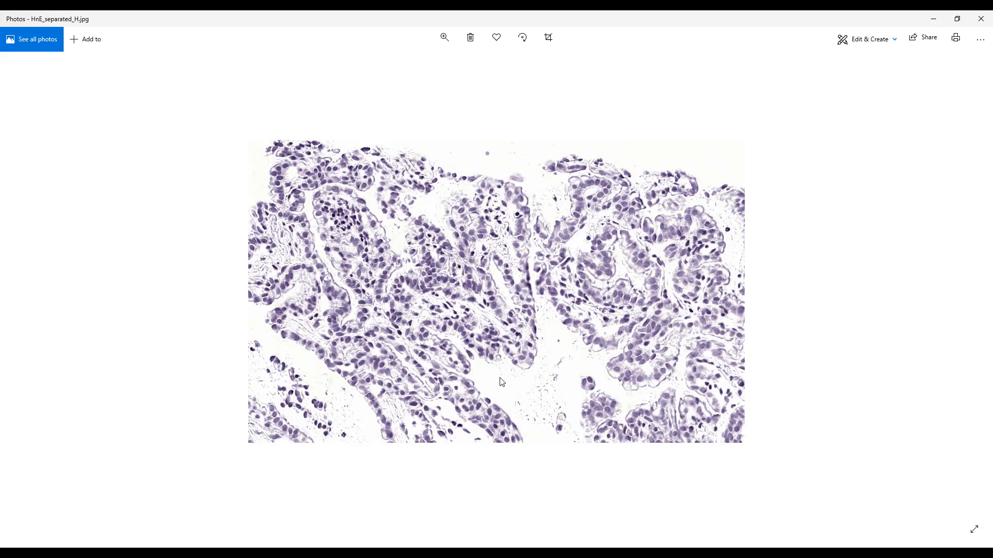
mouse_move(407, 482)
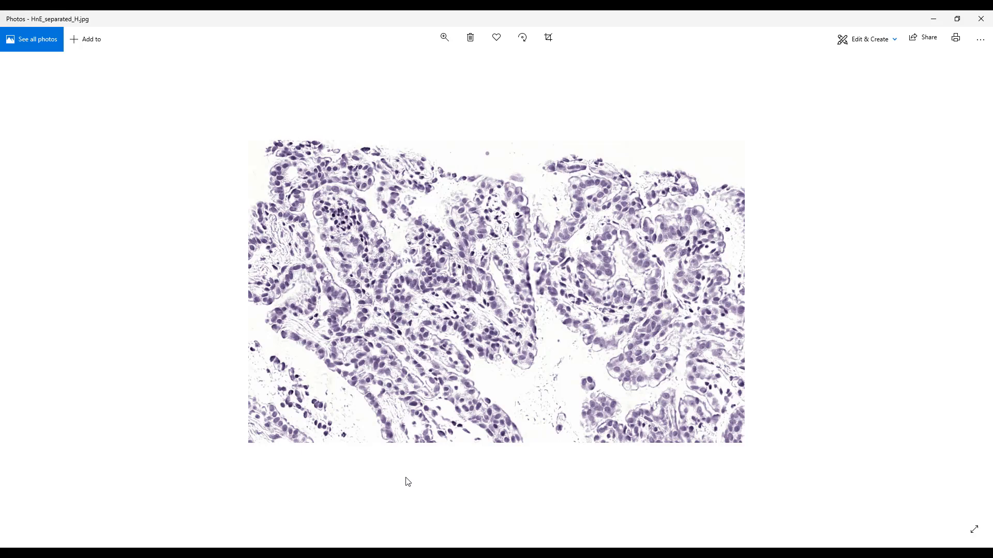